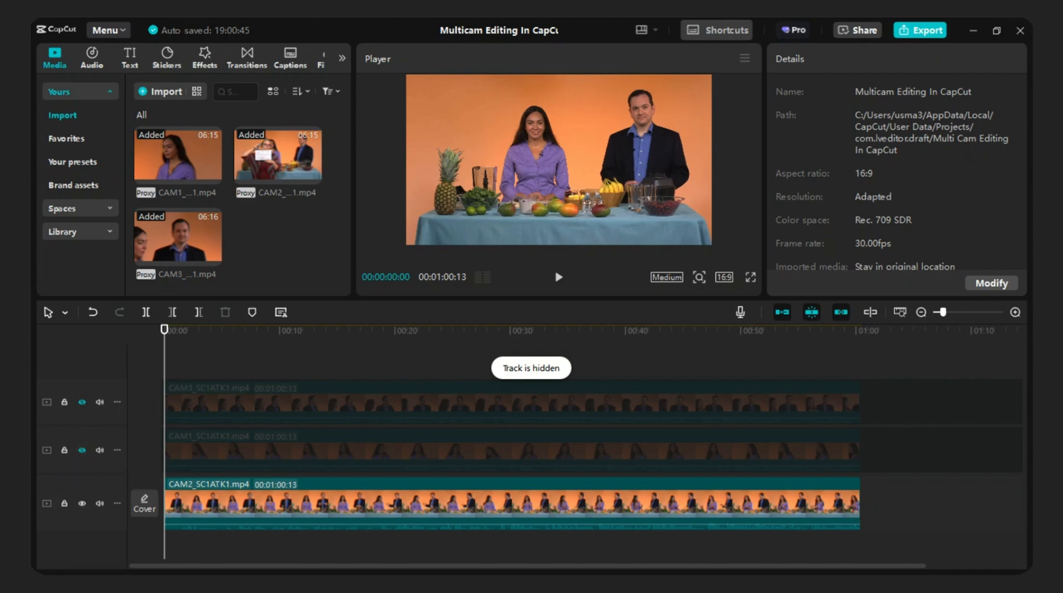
- Unhide the hidden top camera tracks so CAM1, CAM2 and CAM3 all show
{"action": "left_click", "coordinate": [81, 402]}
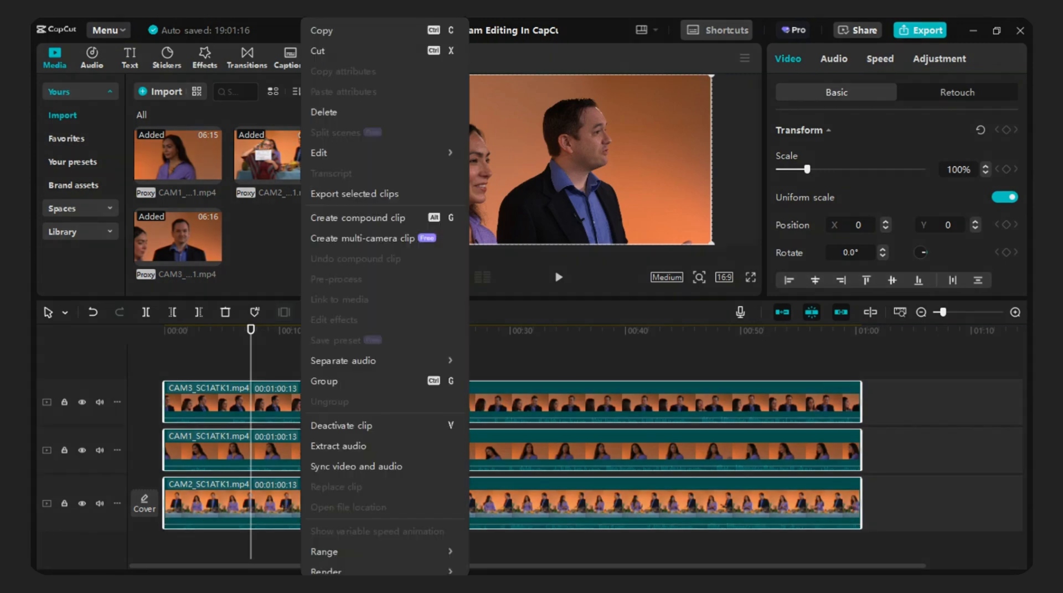
{"action": "mouse_move", "coordinate": [361, 238]}
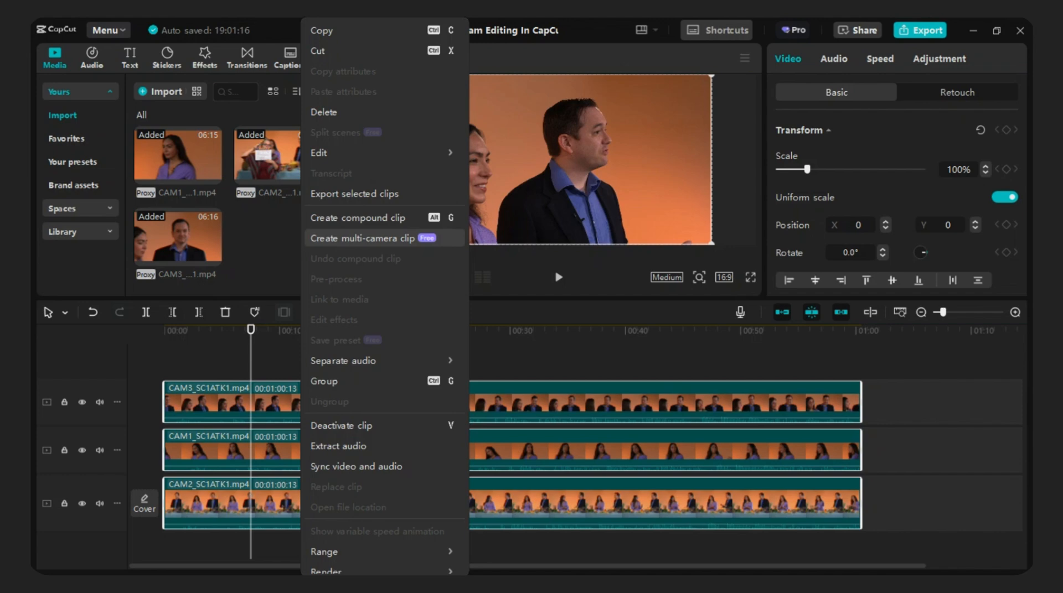
- Choose Create multi-camera clip for the three selected camera clips
{"action": "left_click", "coordinate": [363, 238]}
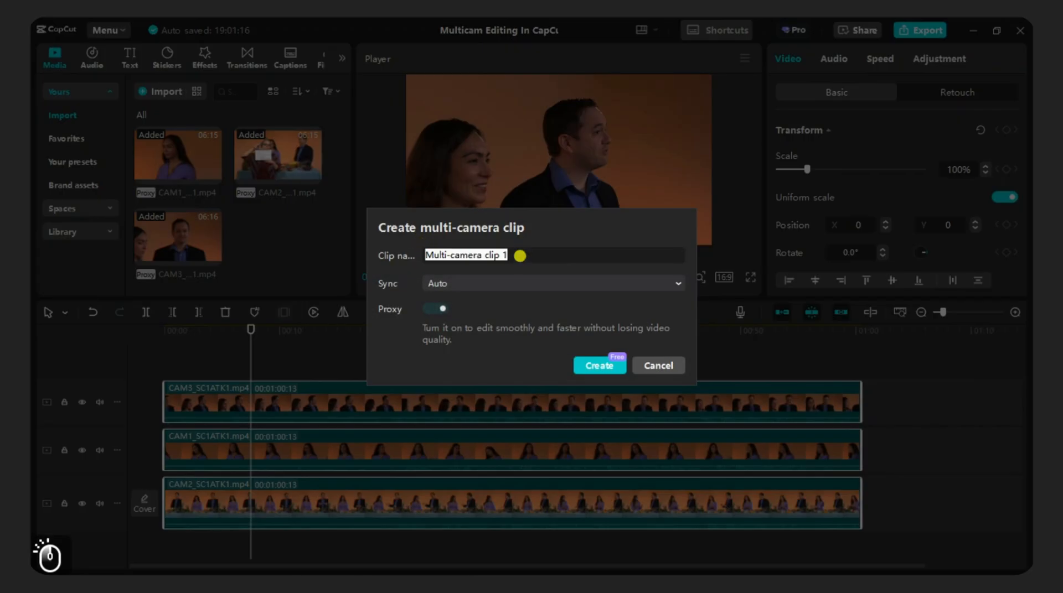
- Name the multi-camera clip 'Show 1' and create it
{"action": "left_click", "coordinate": [551, 283]}
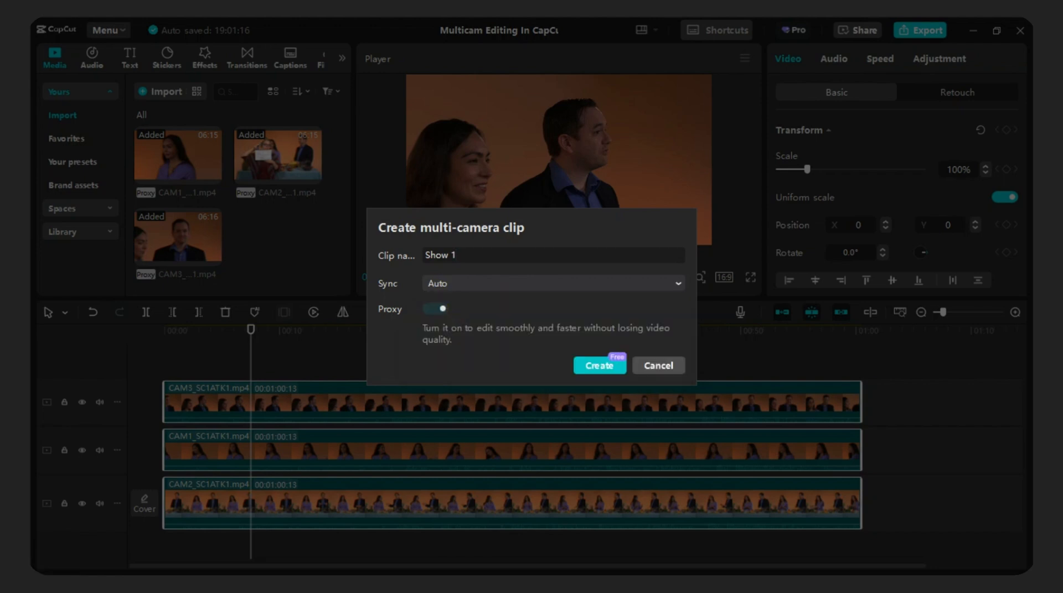
{"action": "left_click", "coordinate": [599, 364]}
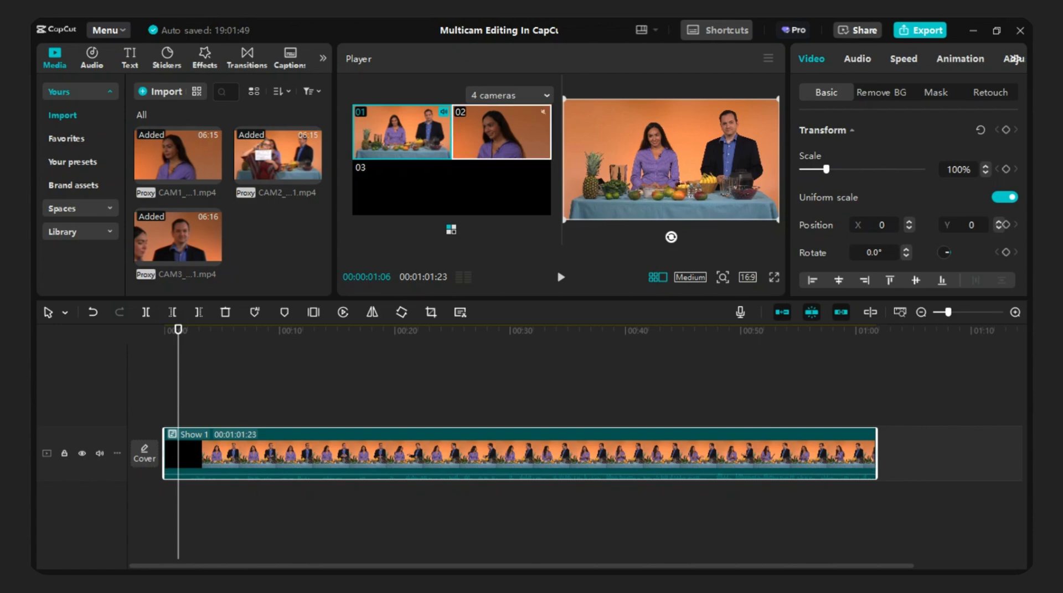
- Play the Show 1 multi-camera clip from near its start
{"action": "left_click", "coordinate": [401, 189]}
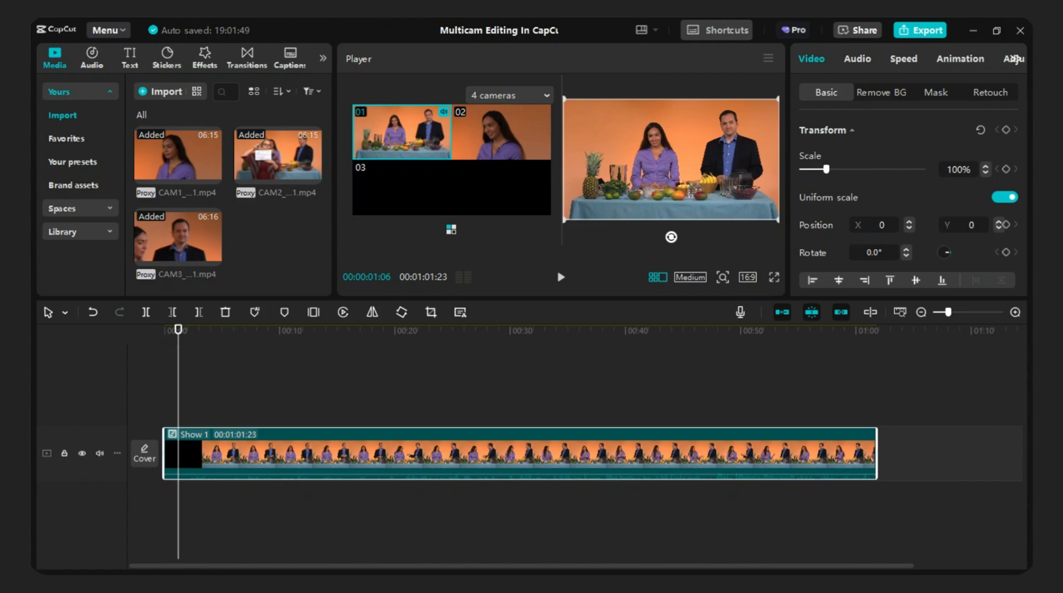
{"action": "key", "text": "space"}
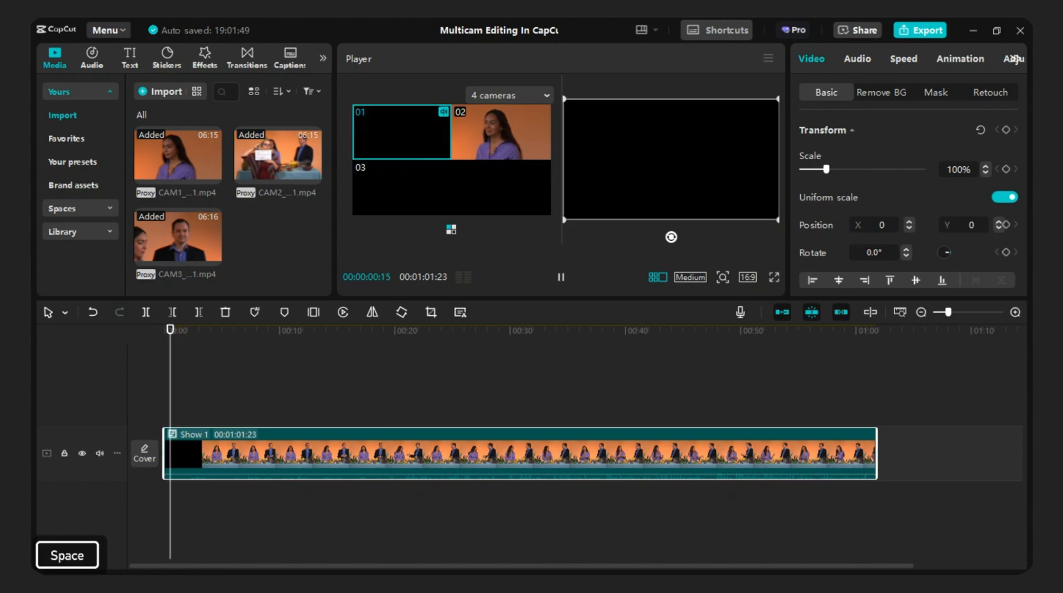
- Cut Show 1 into segments by switching camera angles during playback
{"action": "key", "text": "space"}
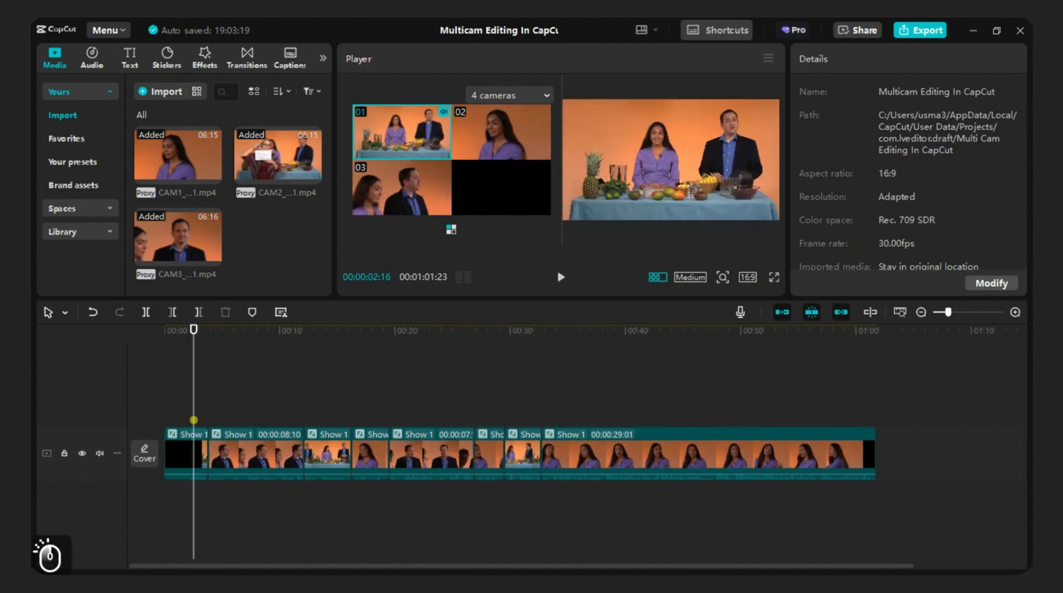
{"action": "left_click", "coordinate": [559, 277]}
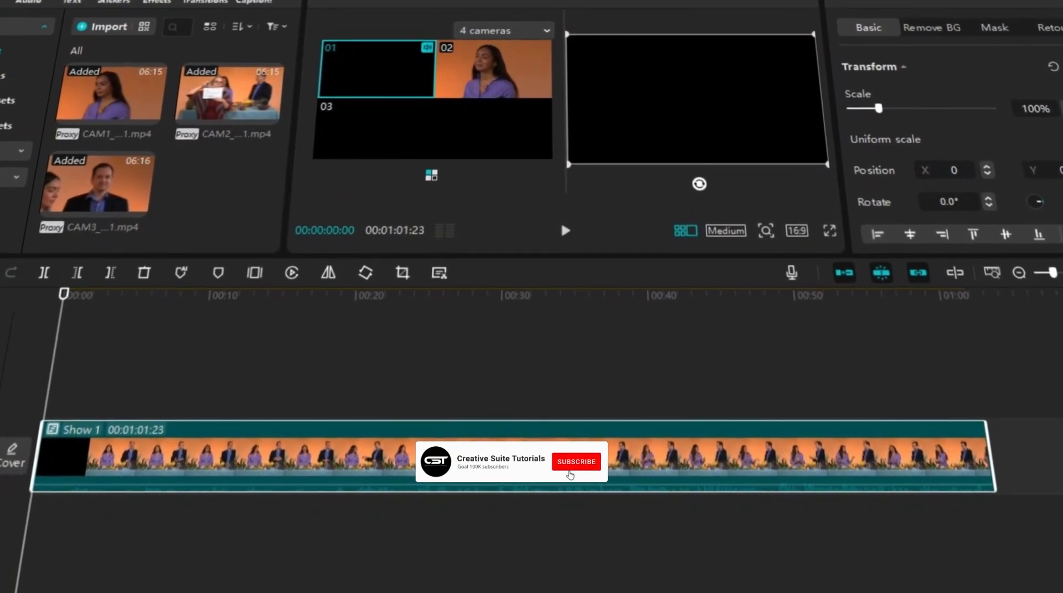
{"action": "left_click", "coordinate": [576, 462]}
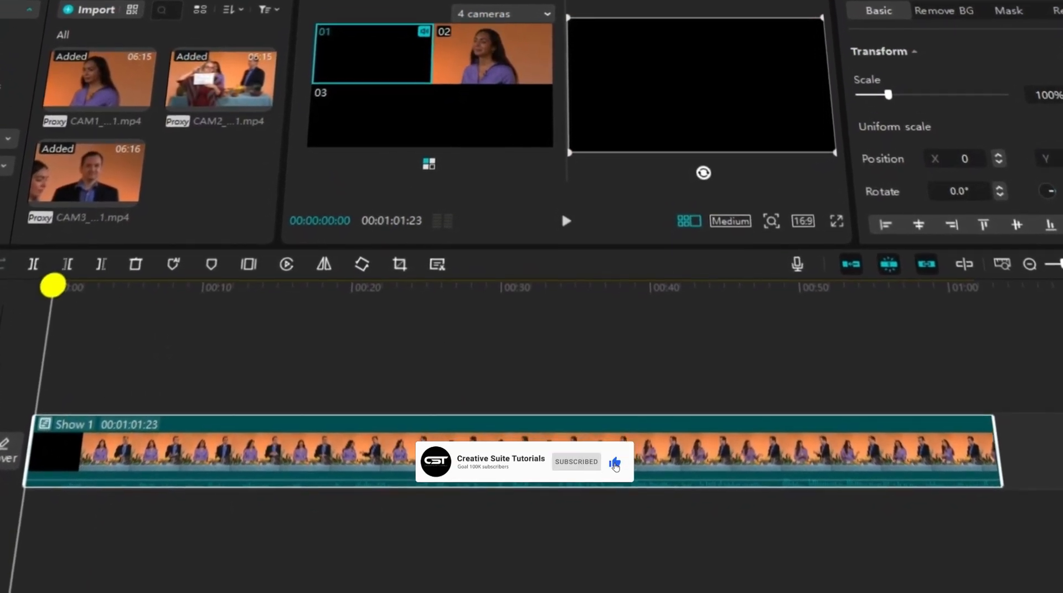